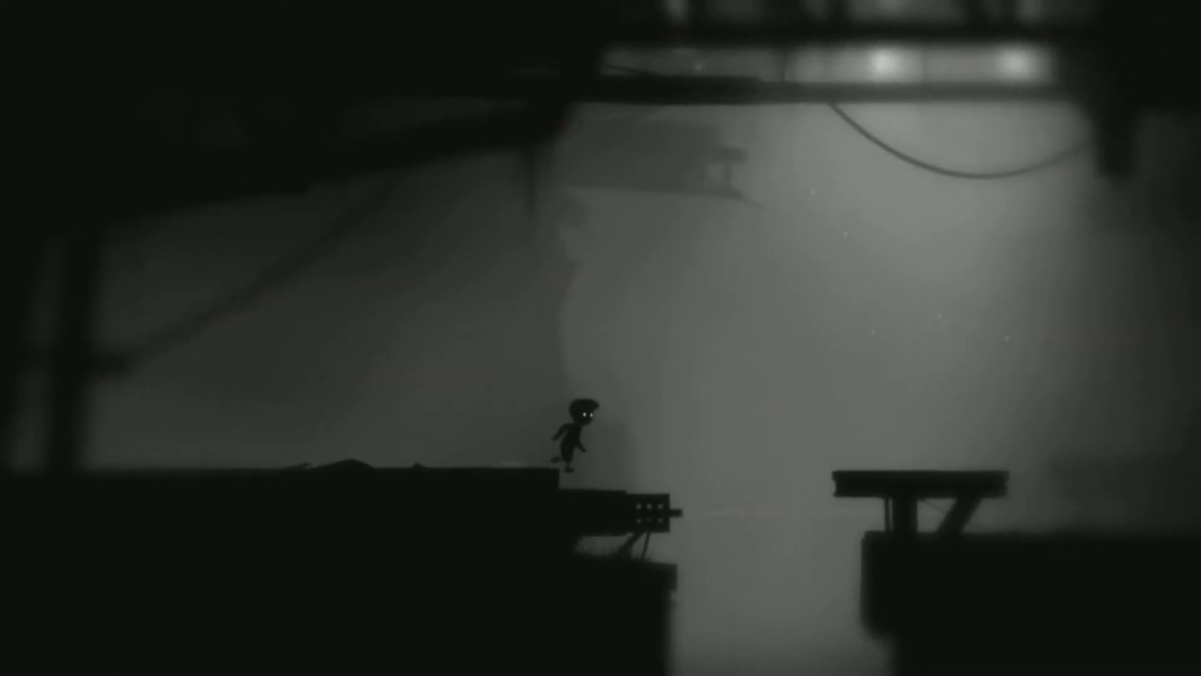
key("space")
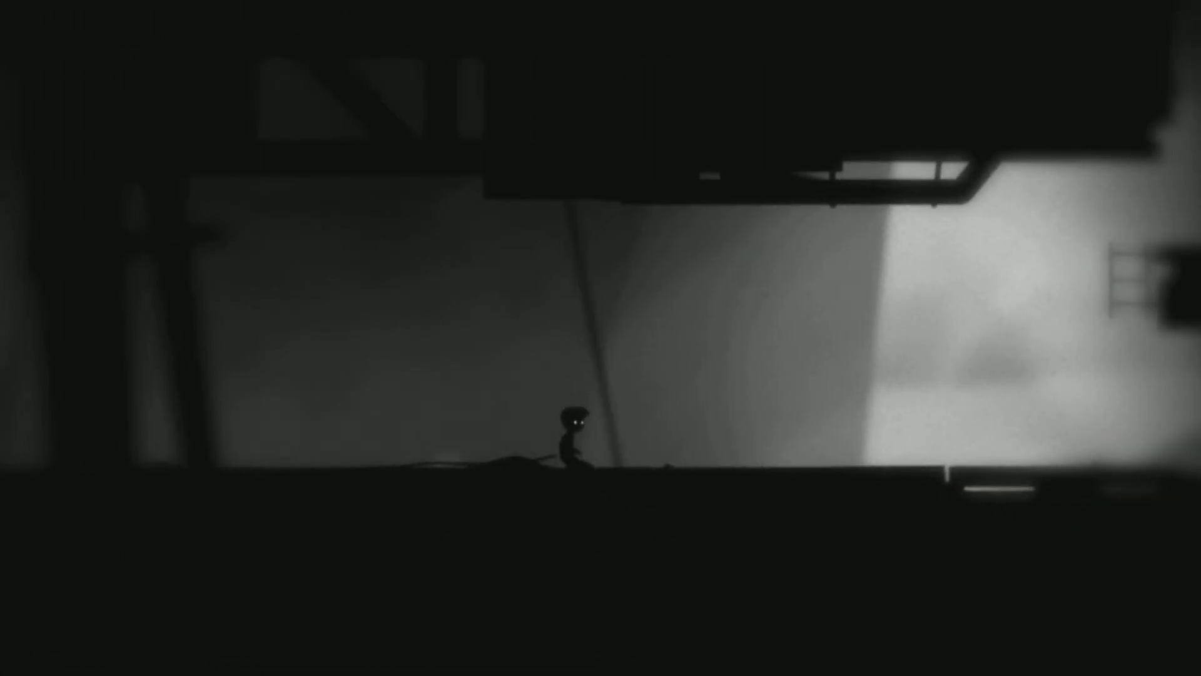
key("Right")
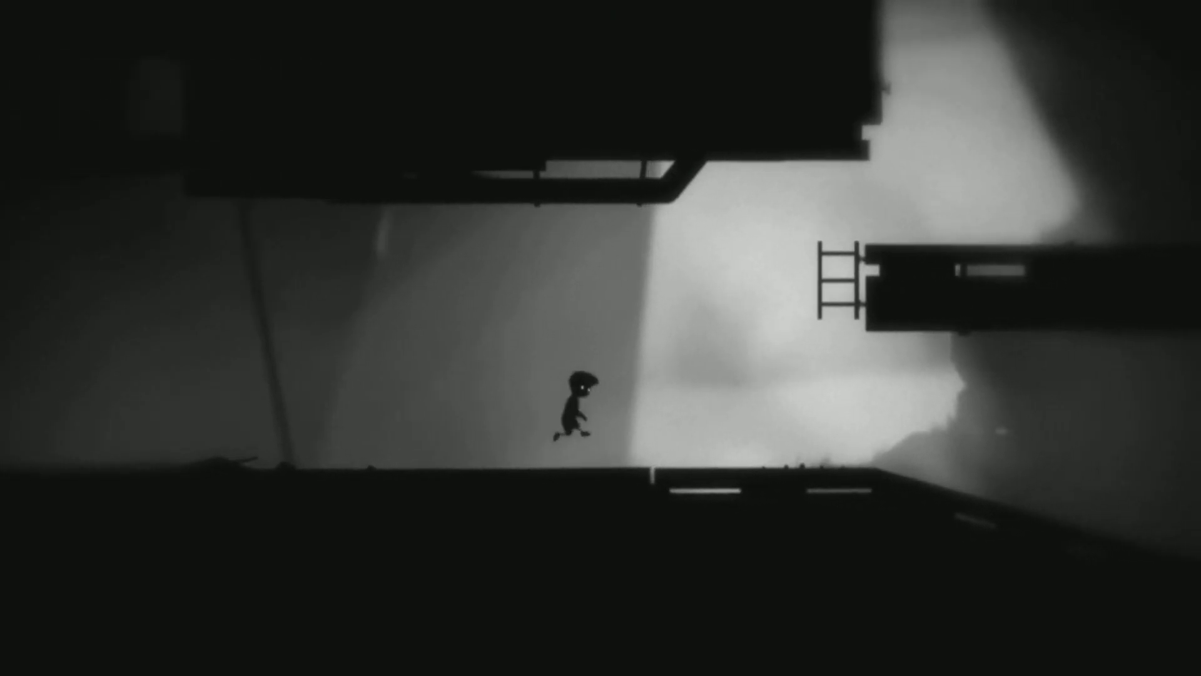